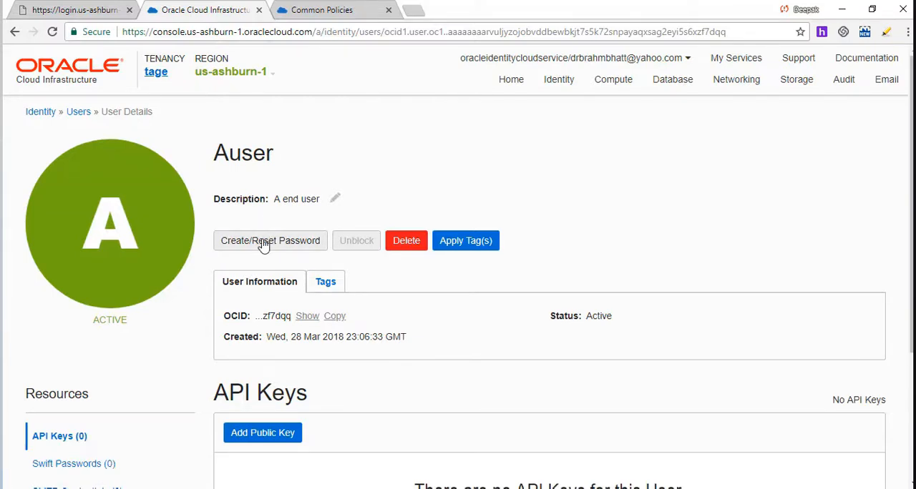
- Request a new one-time password for Auser, bringing up the Create/Reset Password confirmation
{"action": "left_click", "coordinate": [270, 240]}
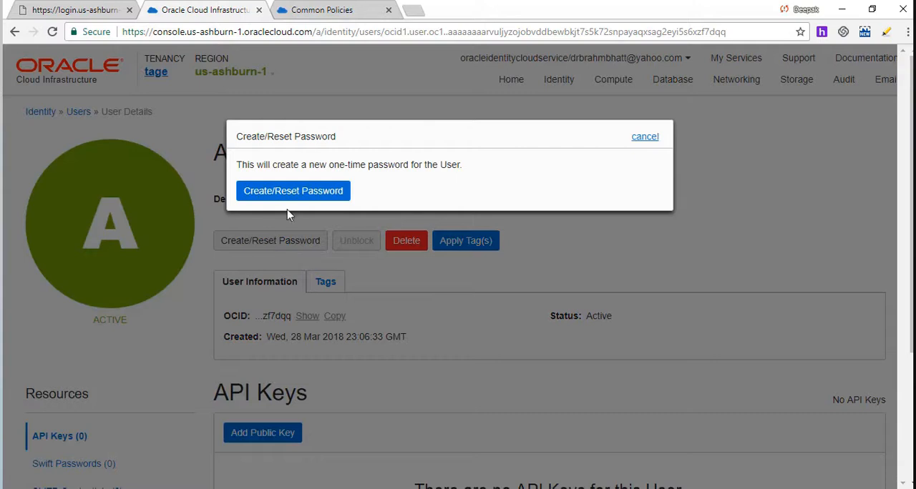